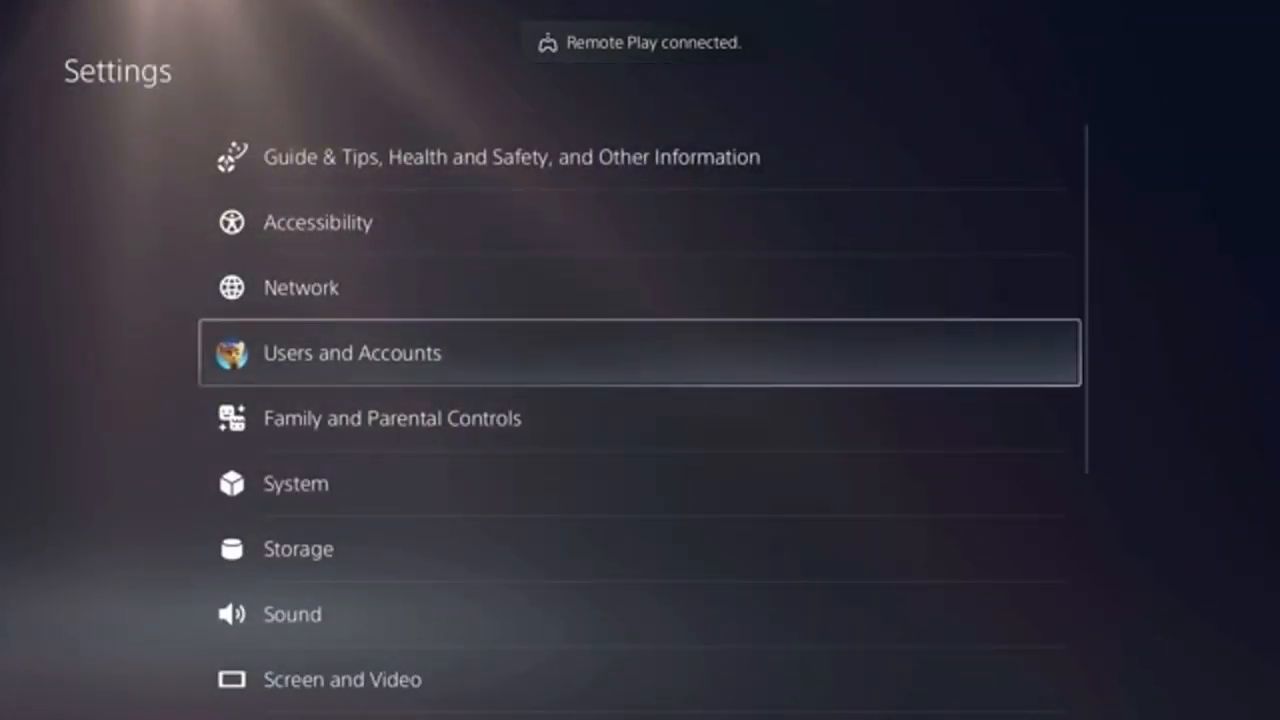
Scroll down the Settings list to reach and enter the Accessories page
scroll(down, 3)
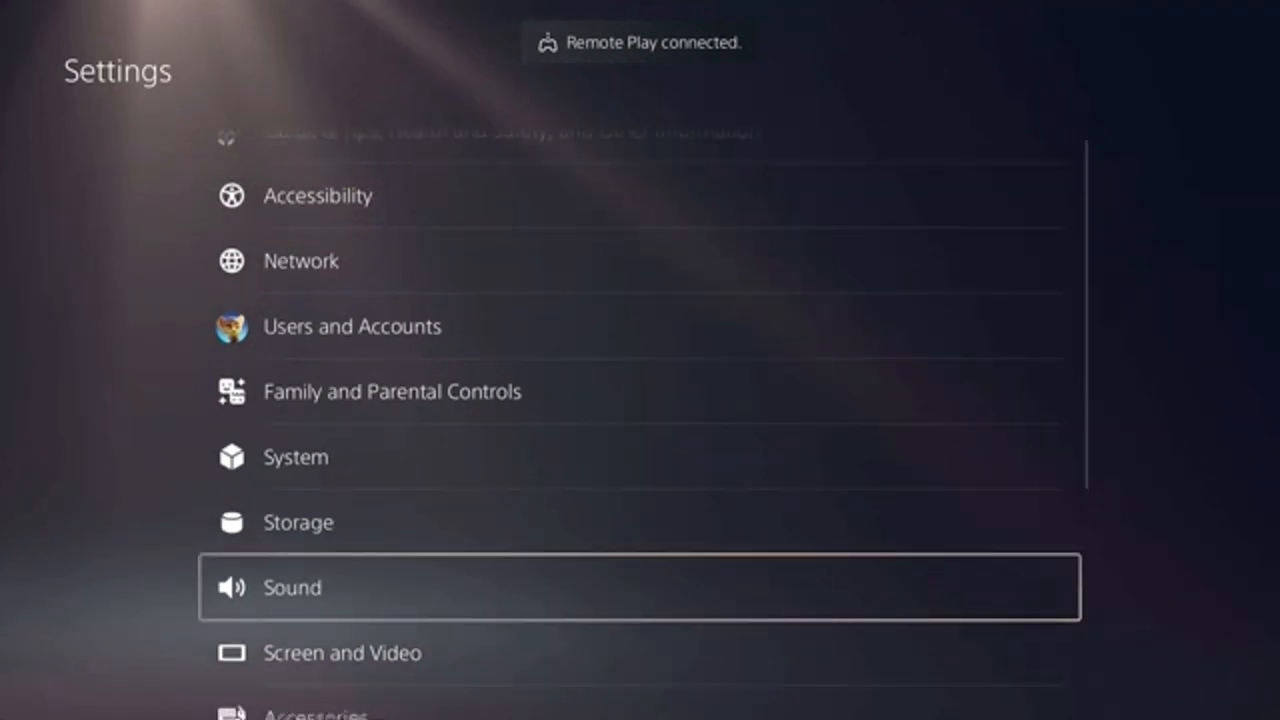
scroll(down, 3)
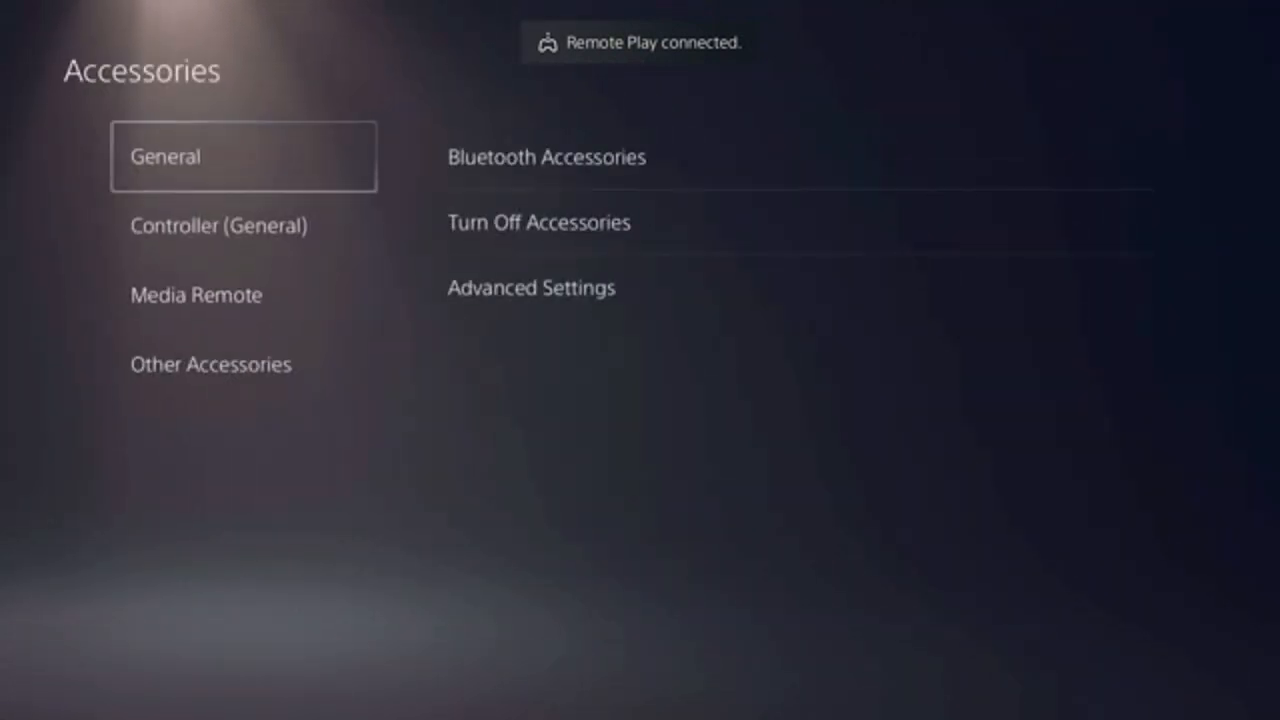
Enter Controller (General), confirm the DualSense software is up to date, and reach Related settings
click(218, 224)
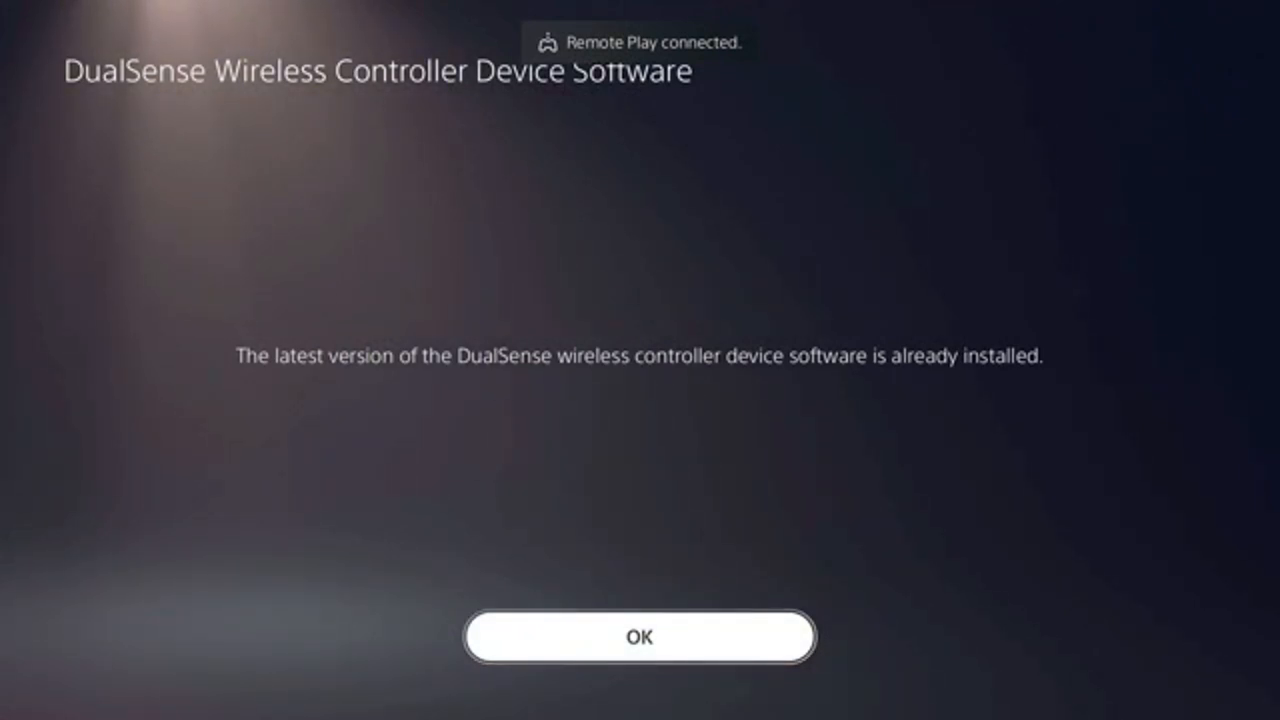
click(640, 636)
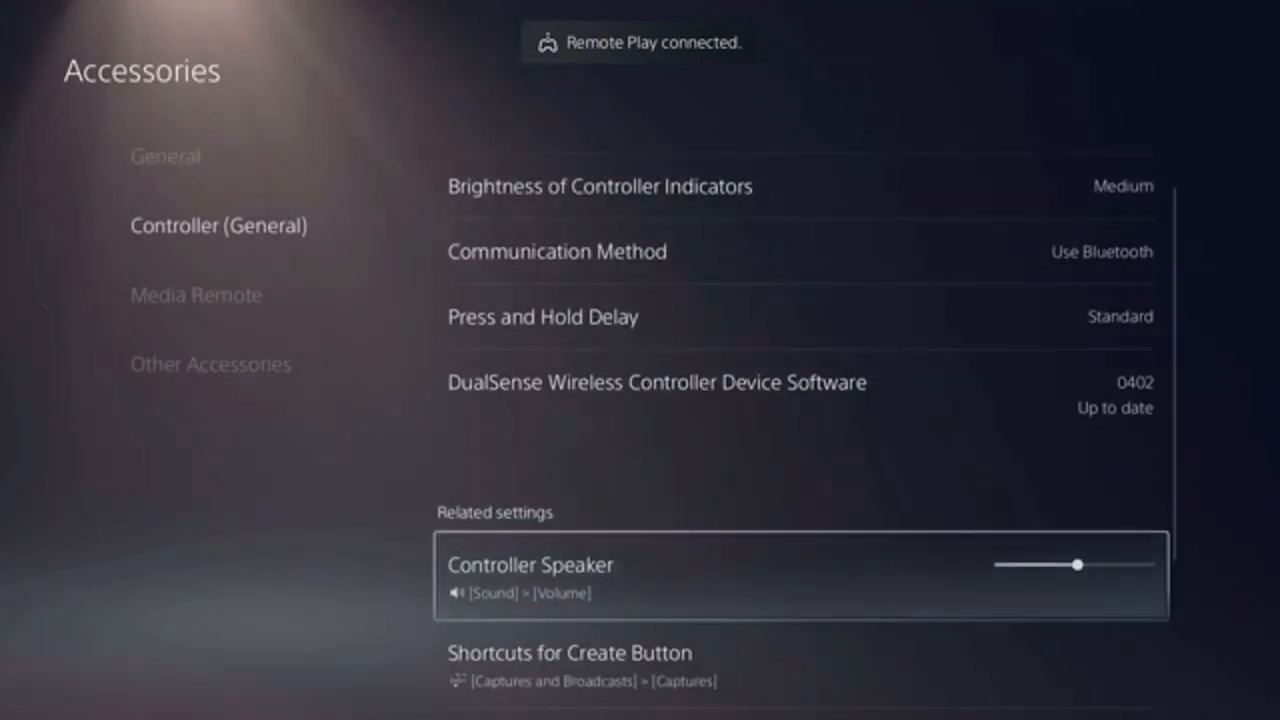
scroll(down, 3)
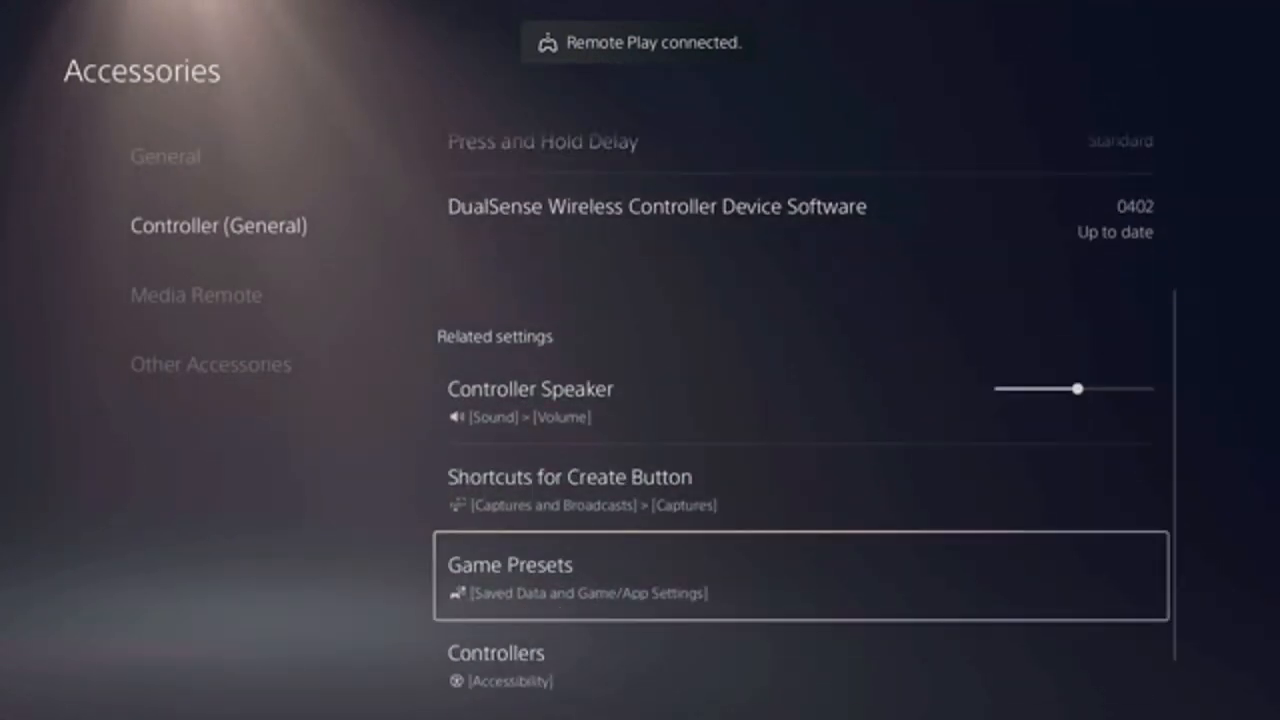
scroll(down, 3)
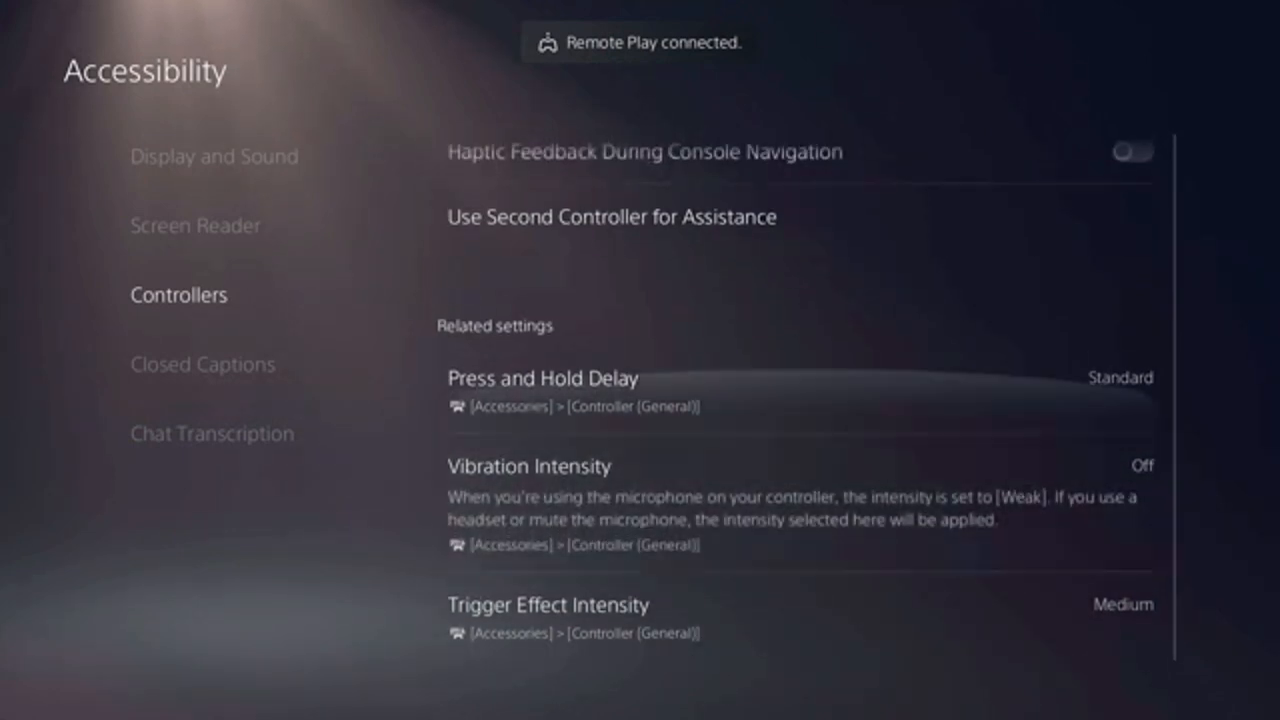
Verify Vibration Intensity is Off under Accessibility Controllers and return to the home screen
scroll(up, 3)
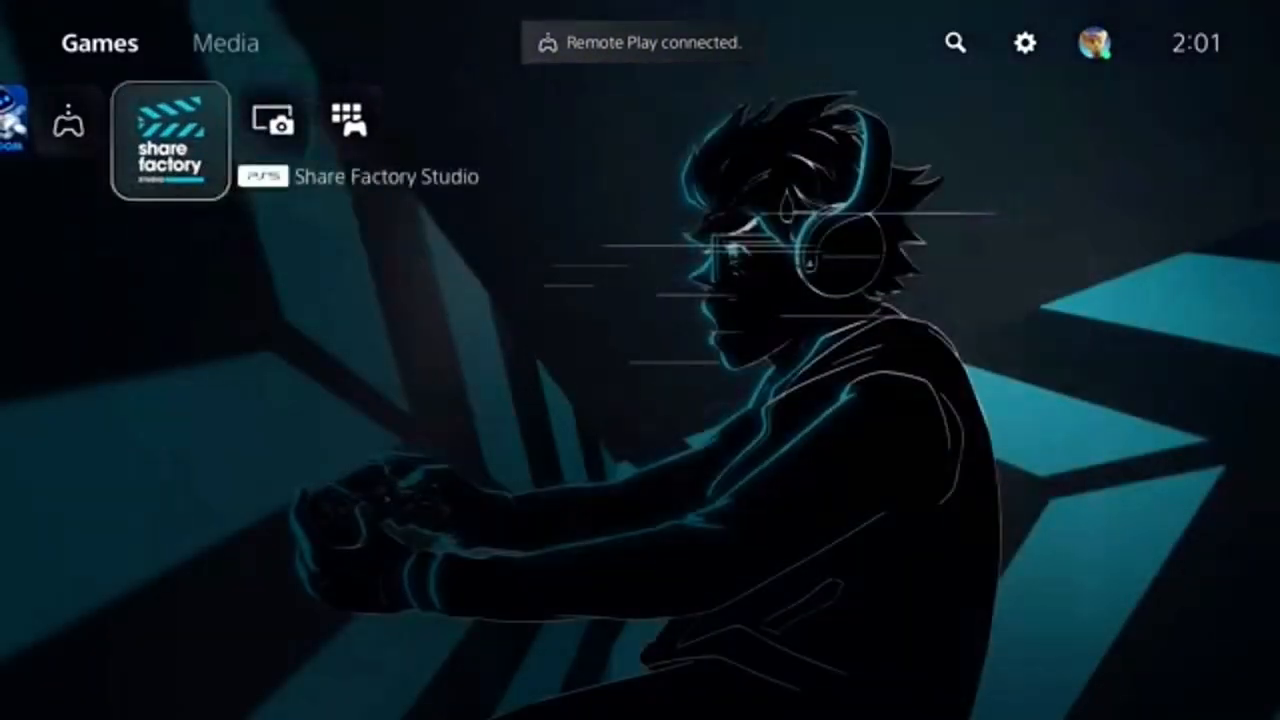
scroll(left, 3)
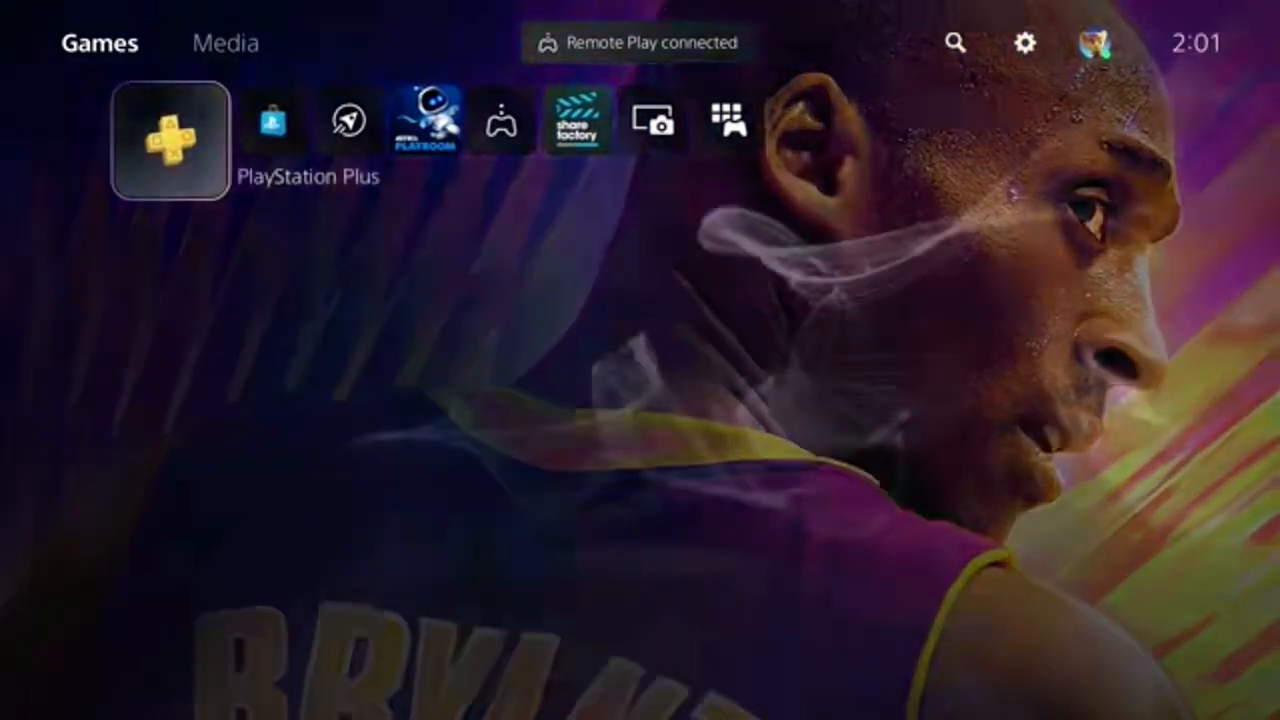